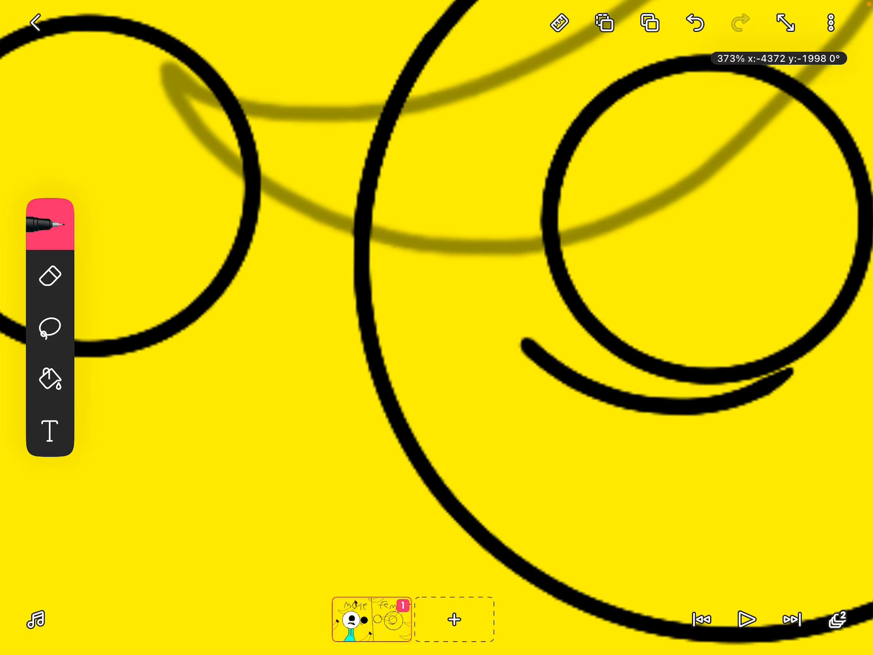
Ink the one-eyed character's outline with open mouth, neck strands and jagged-fingered arm
click(50, 274)
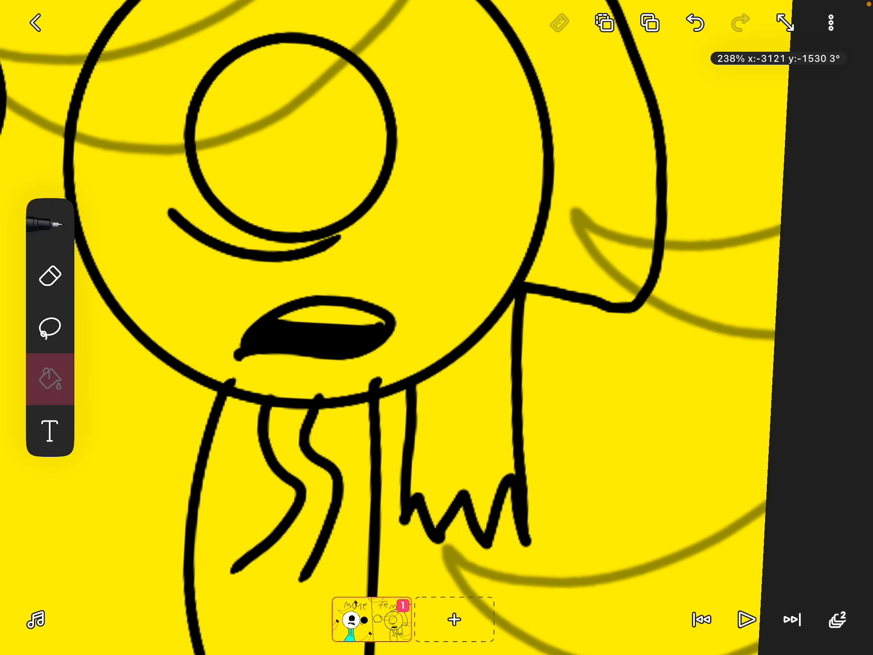
Bucket-fill the hair dark brown and the face and eye white
click(49, 378)
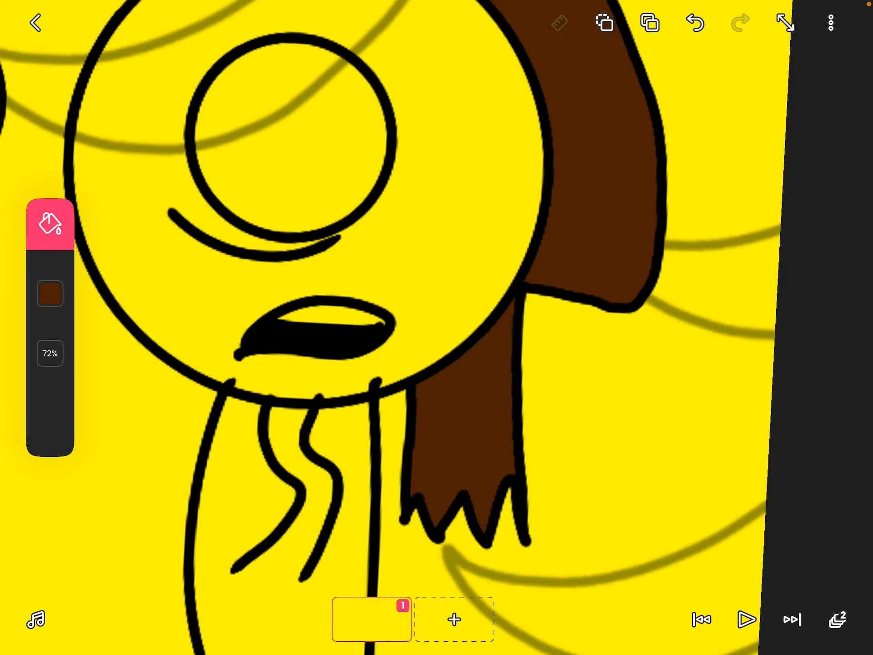
click(49, 294)
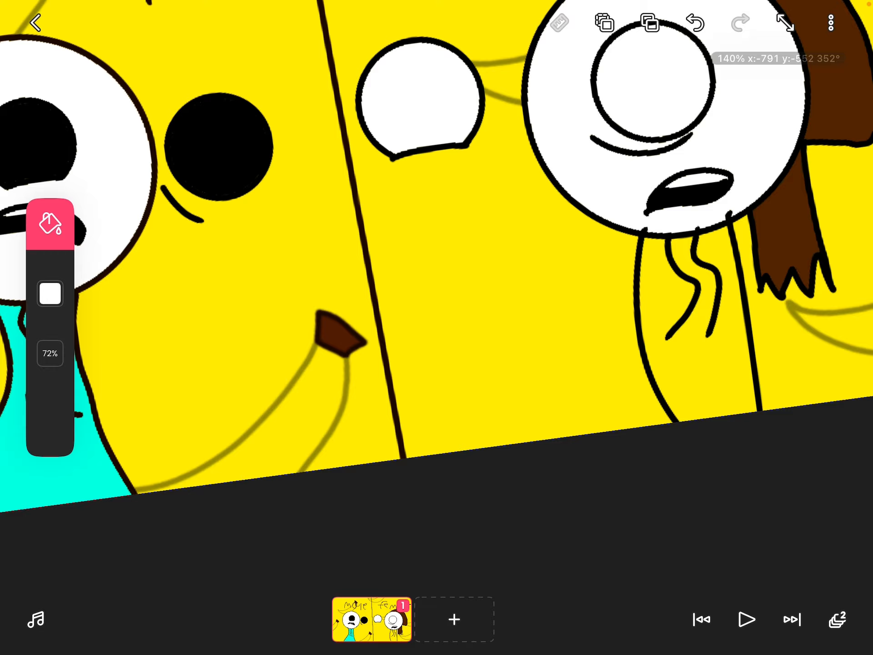
click(696, 312)
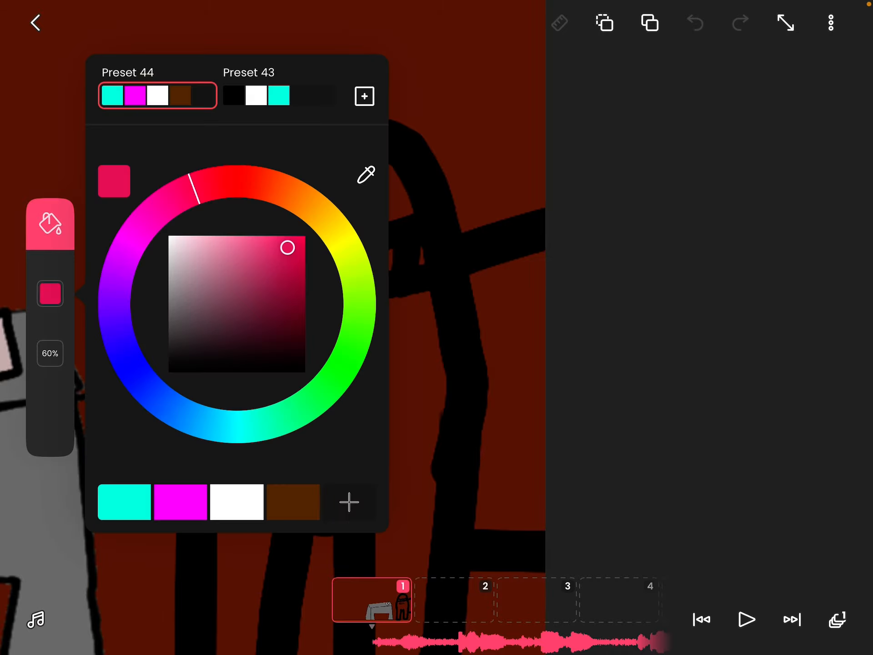
Fill the body and backpack with a saved-palette blue, then pick red for the helmet
scroll(left, 3)
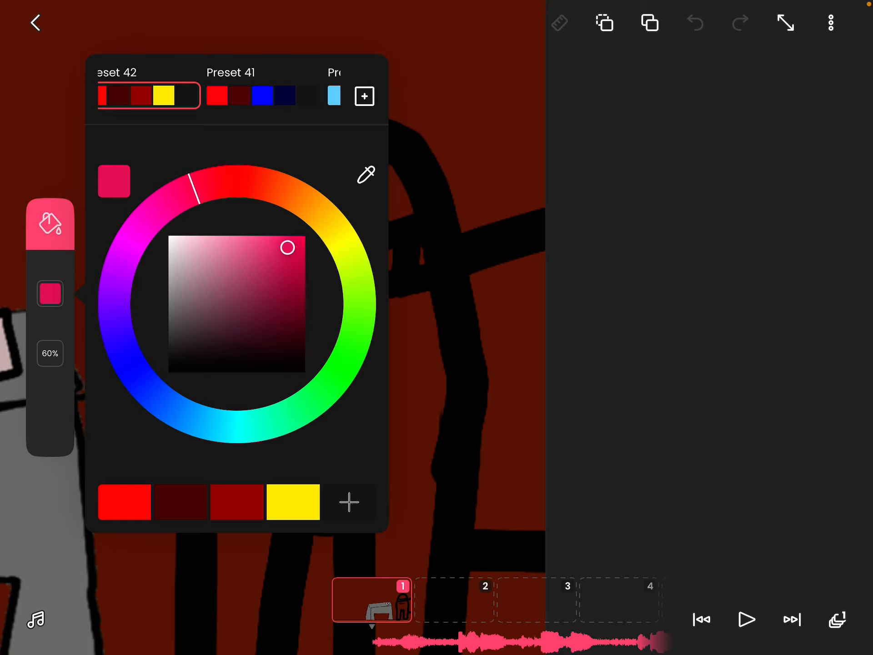
click(262, 96)
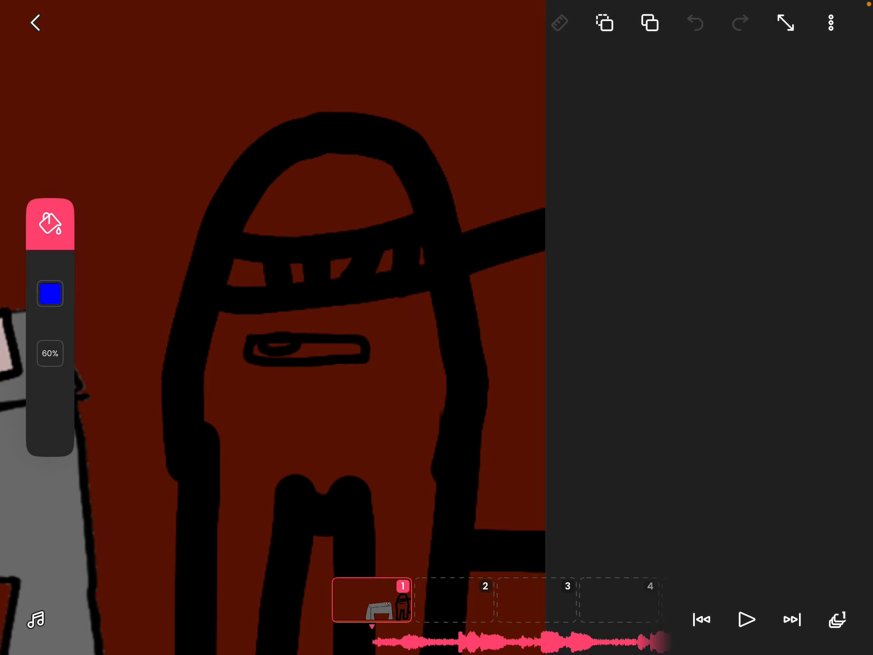
click(306, 390)
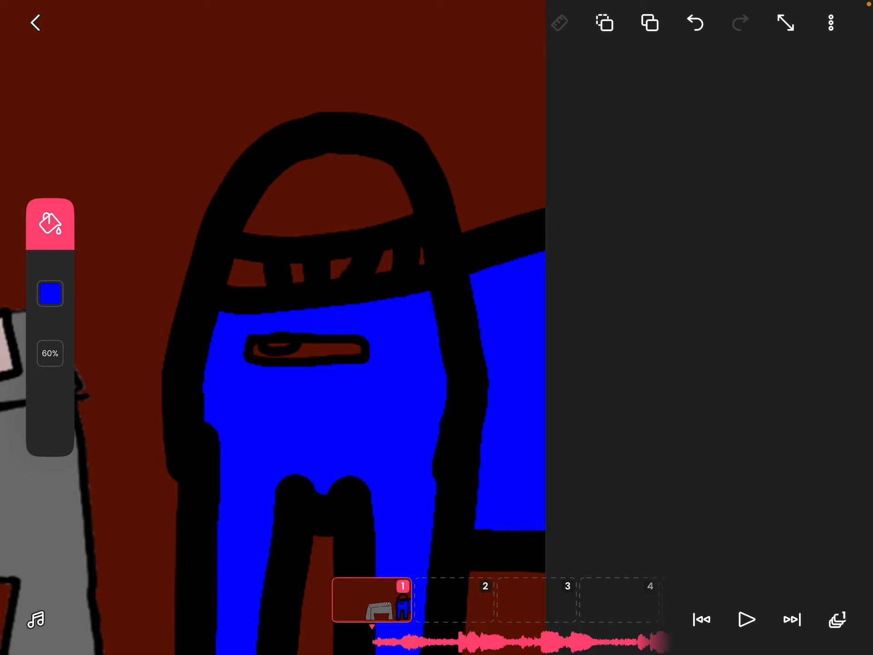
click(49, 294)
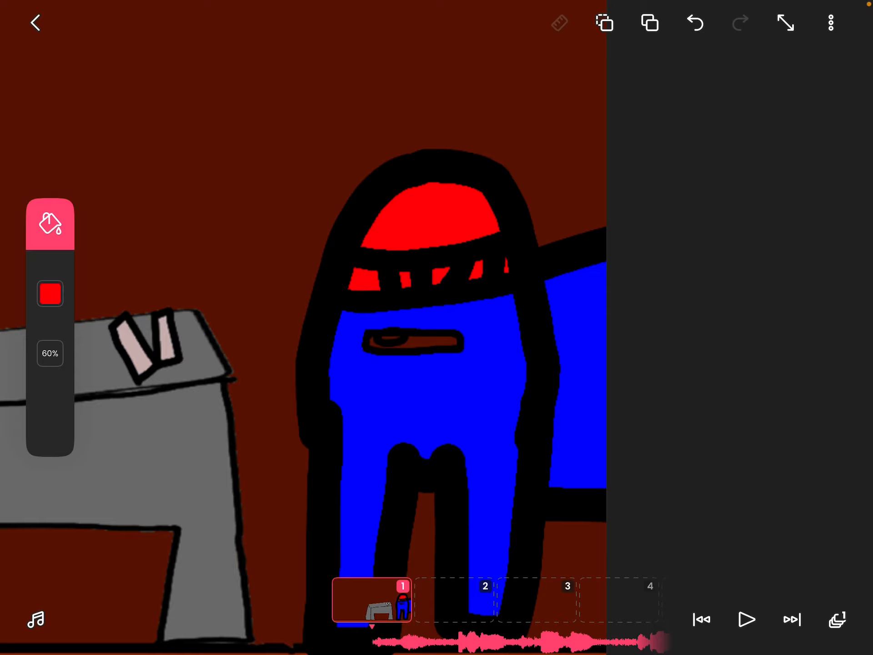
Bucket-fill the visor light blue, ready for a dark shading stroke
click(49, 224)
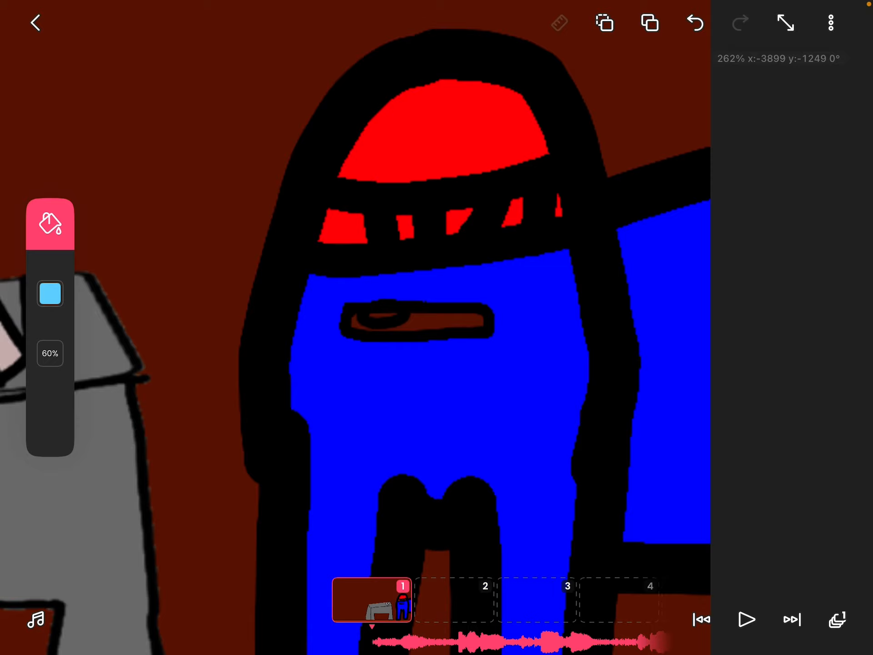
click(49, 294)
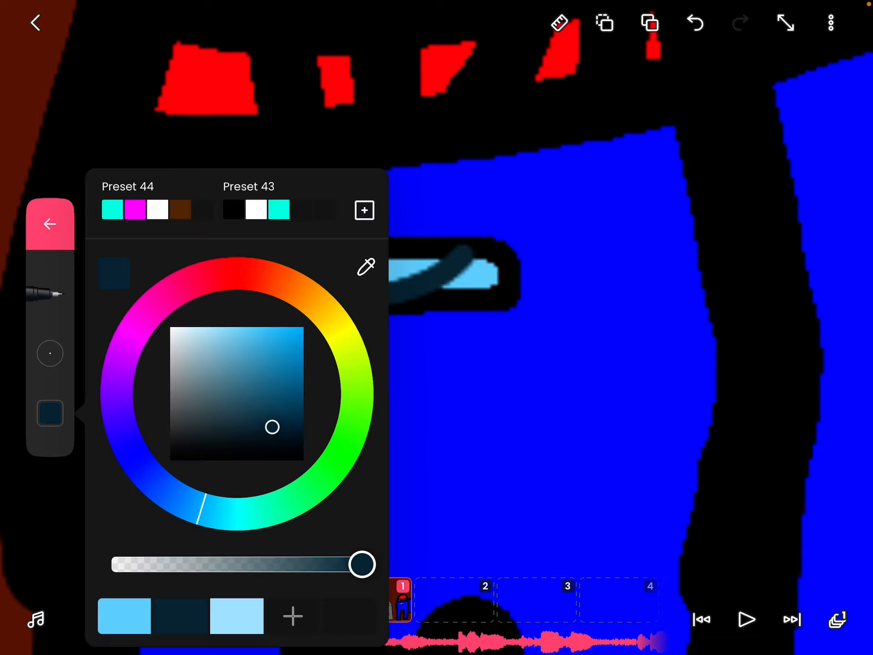
Draw dark navy pen shading lines down the body and backpack, then return to the bucket
scroll(left, 3)
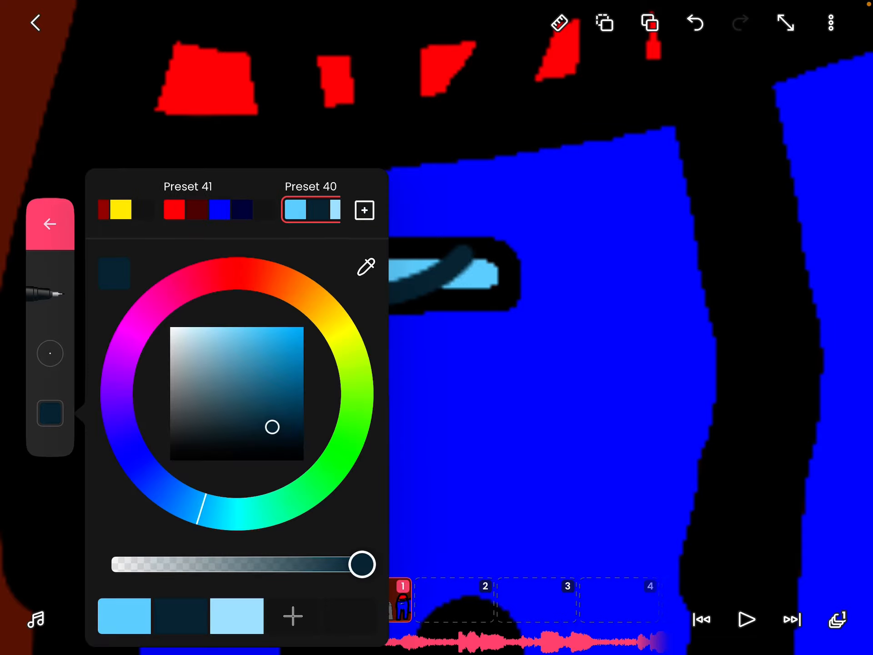
click(220, 210)
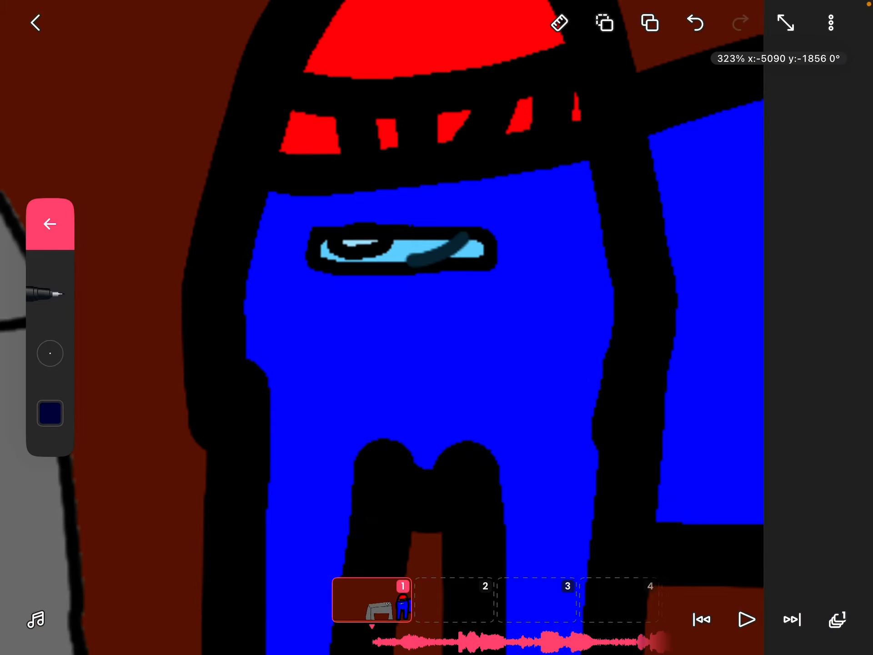
drag(590, 184, 485, 524)
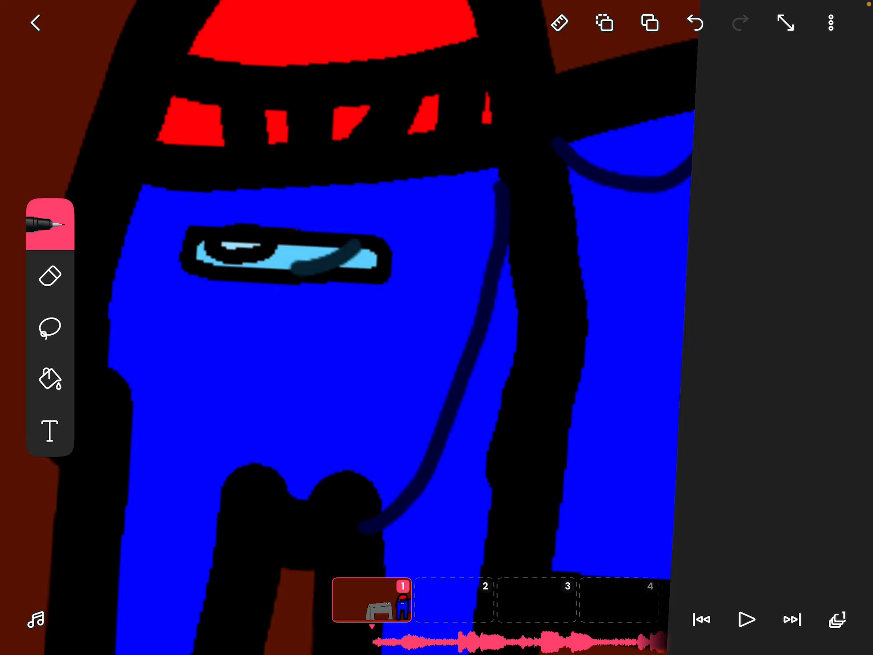
click(49, 378)
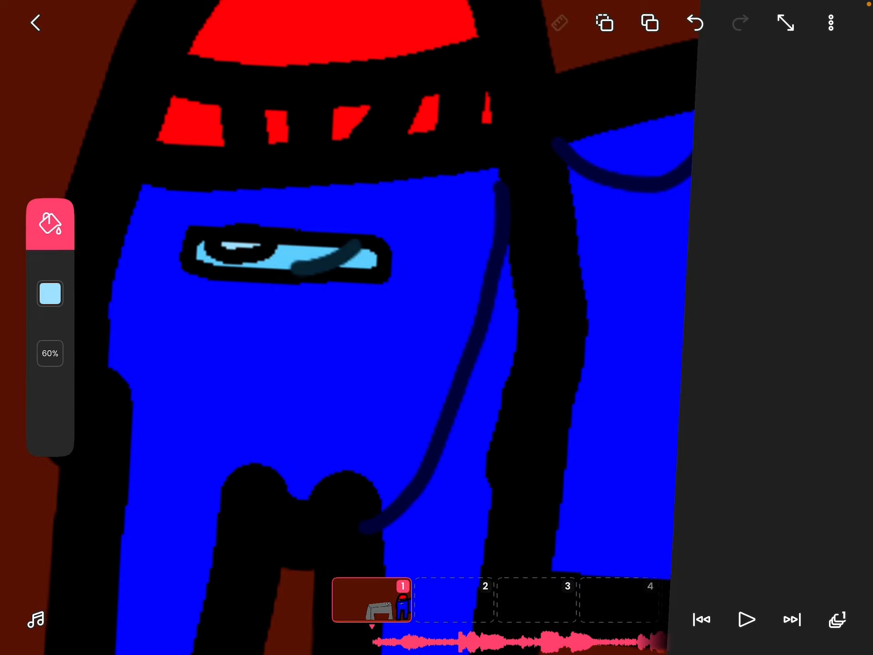
Shade the backpack dark navy and stroke a dark red curve across the helmet
click(49, 294)
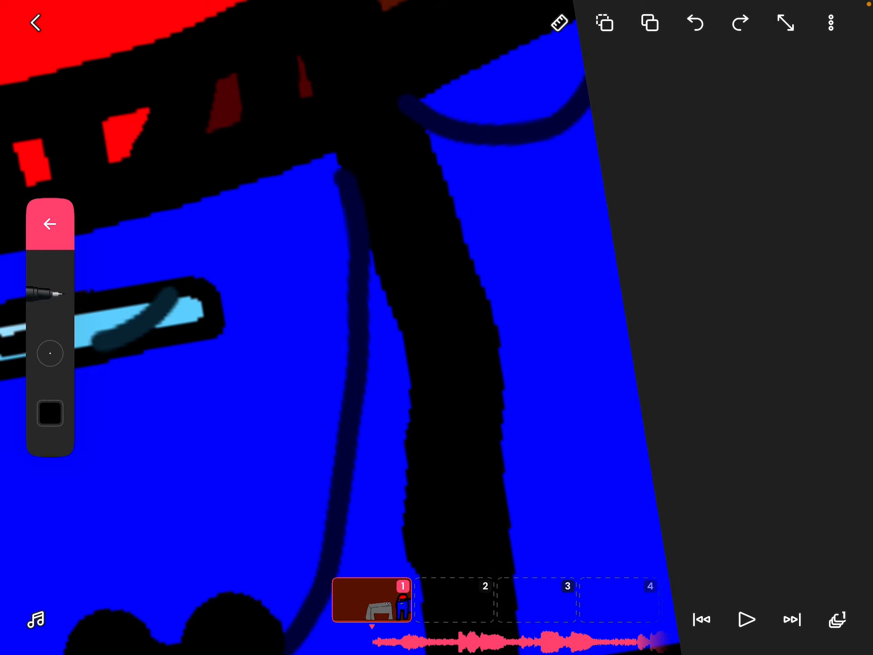
click(694, 23)
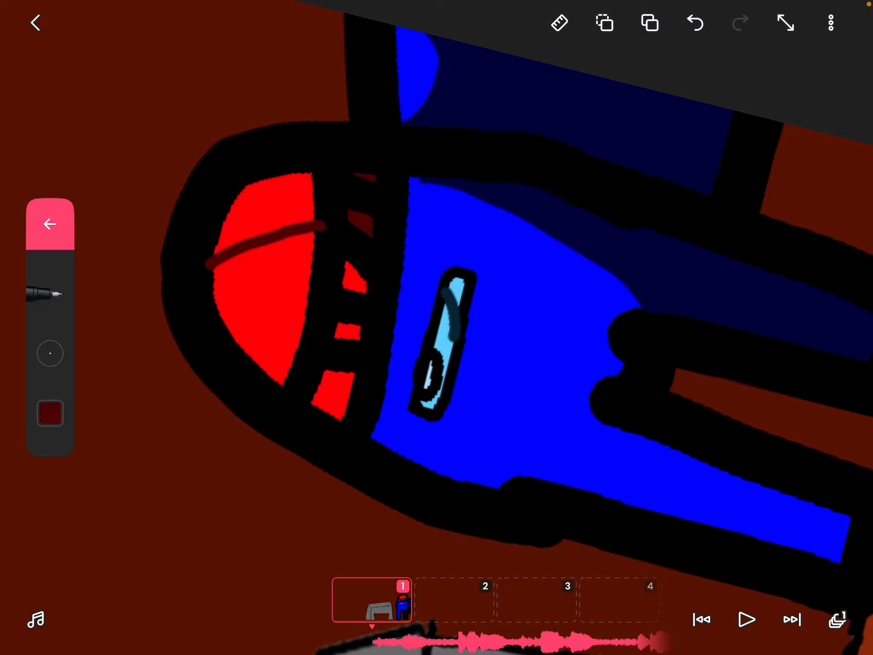
Bucket-fill the right-hand helmet band pieces with dark red at 51%
click(49, 413)
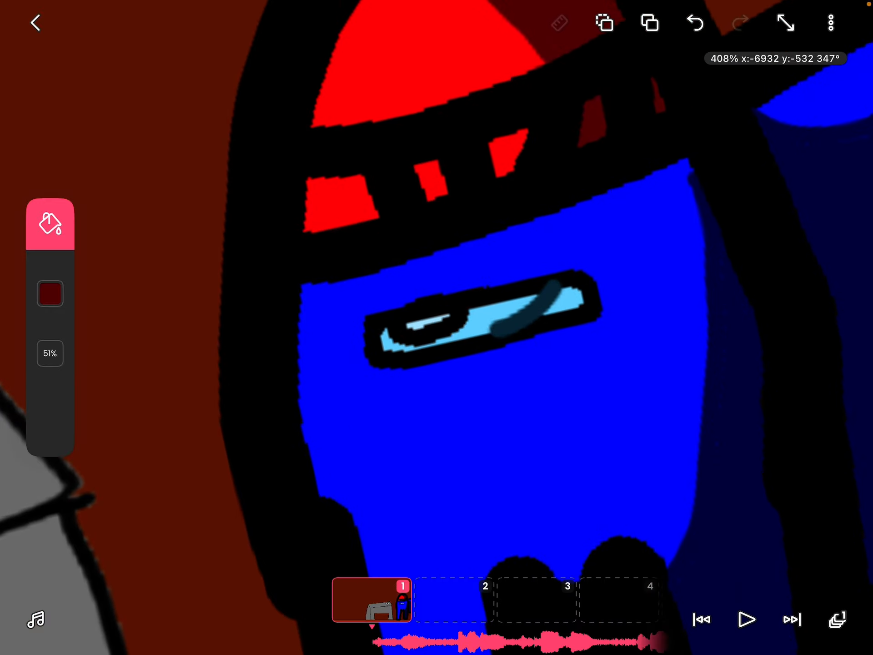
click(49, 294)
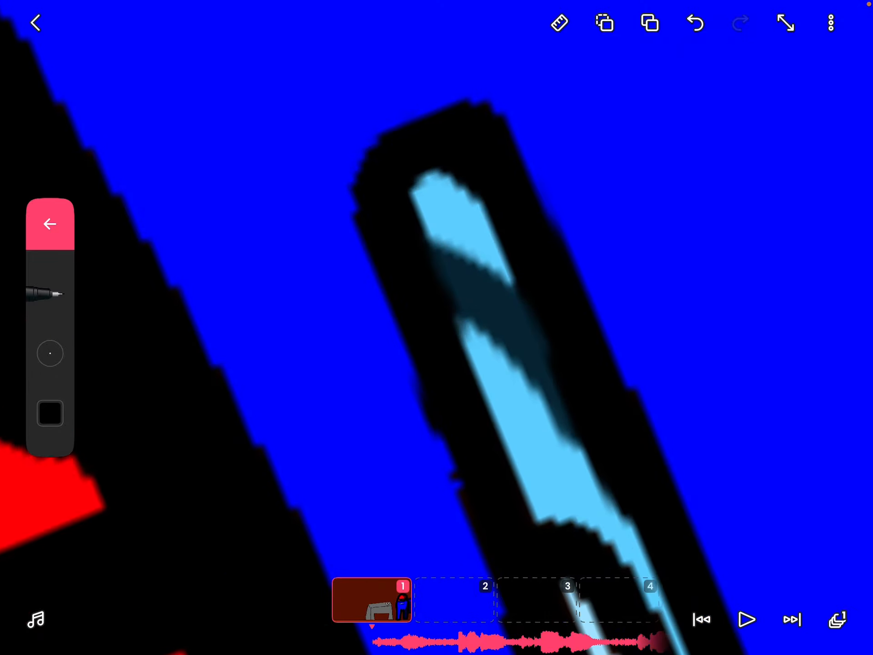
click(49, 294)
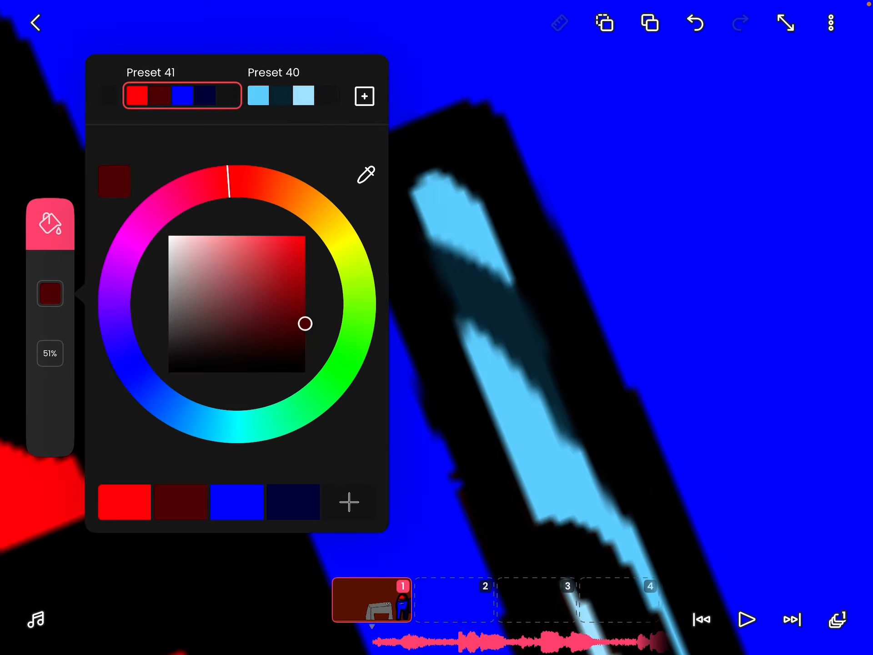
Shade the visor's right half dark teal with the pen, then set its colour to black
click(272, 95)
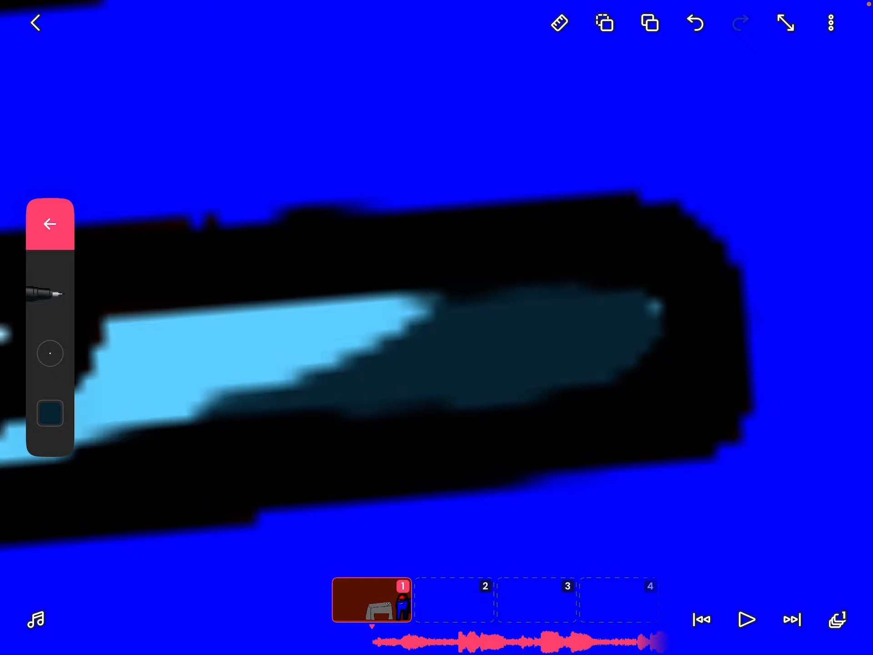
click(49, 413)
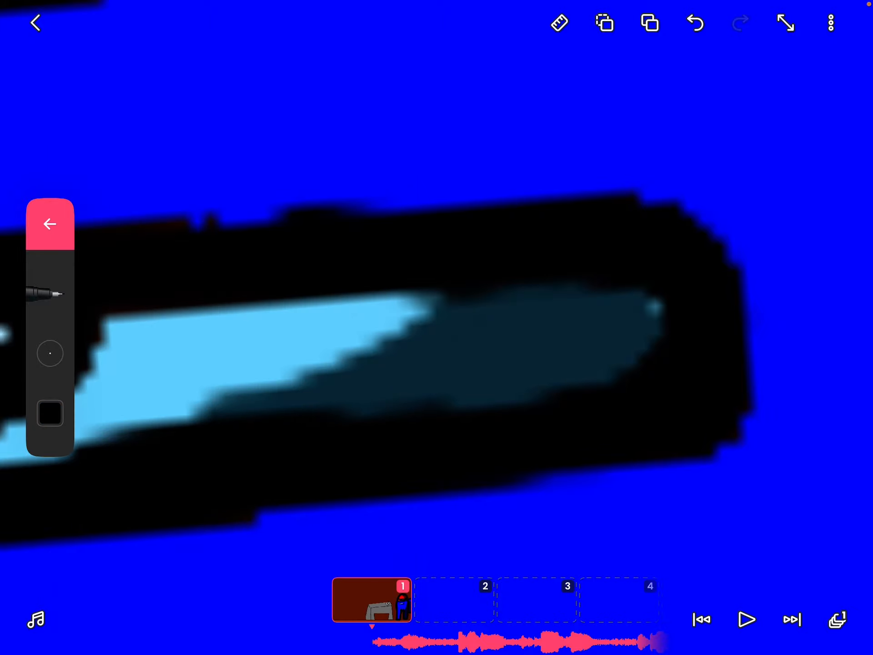